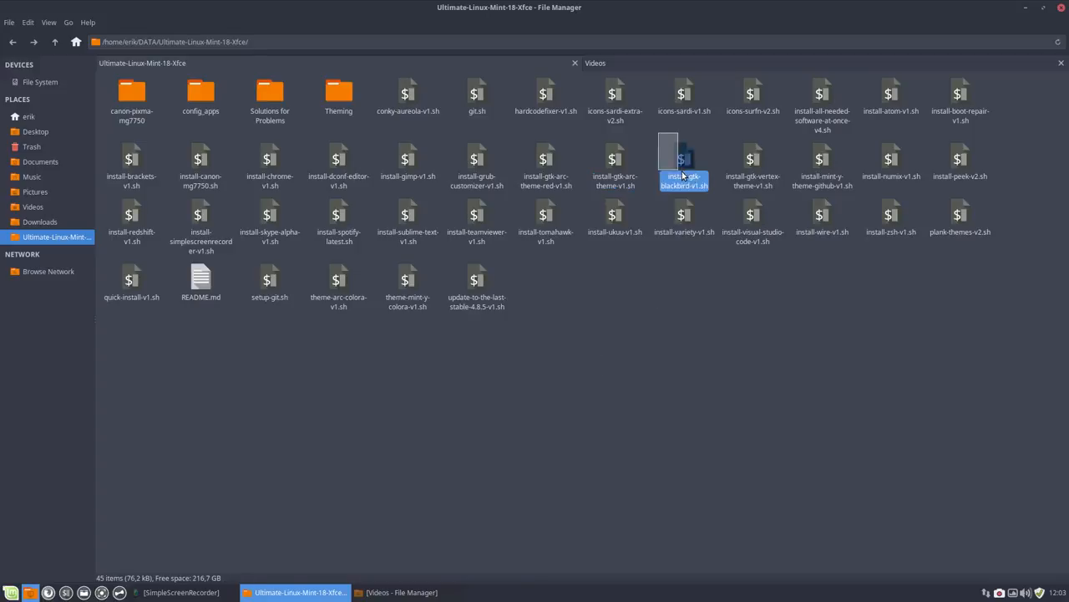
Select plank-themes-v2.sh in the file manager, then search Whisker Menu for plank.
click(752, 165)
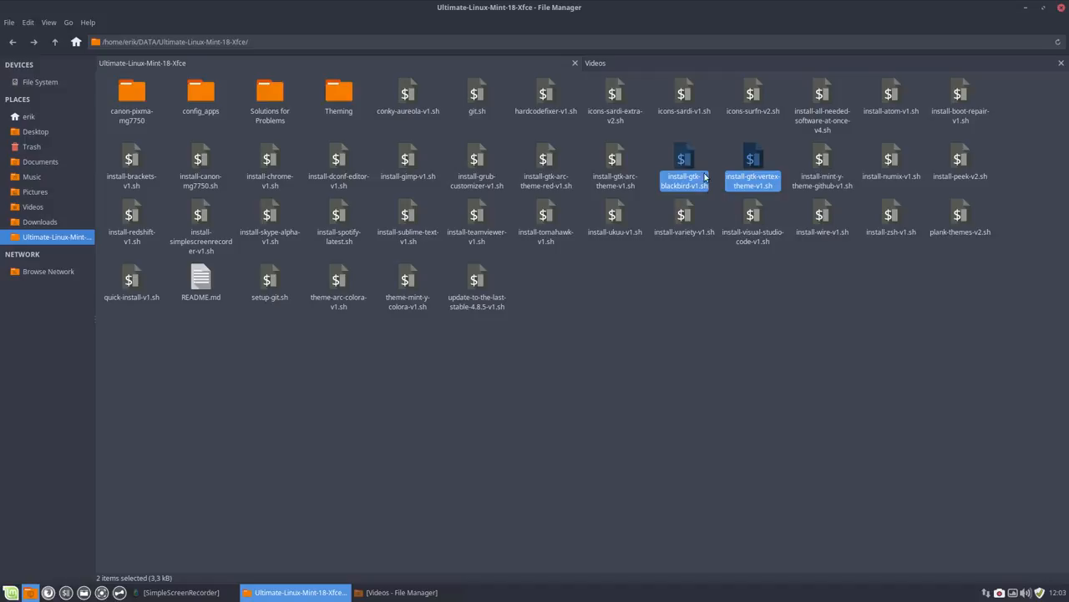
click(841, 365)
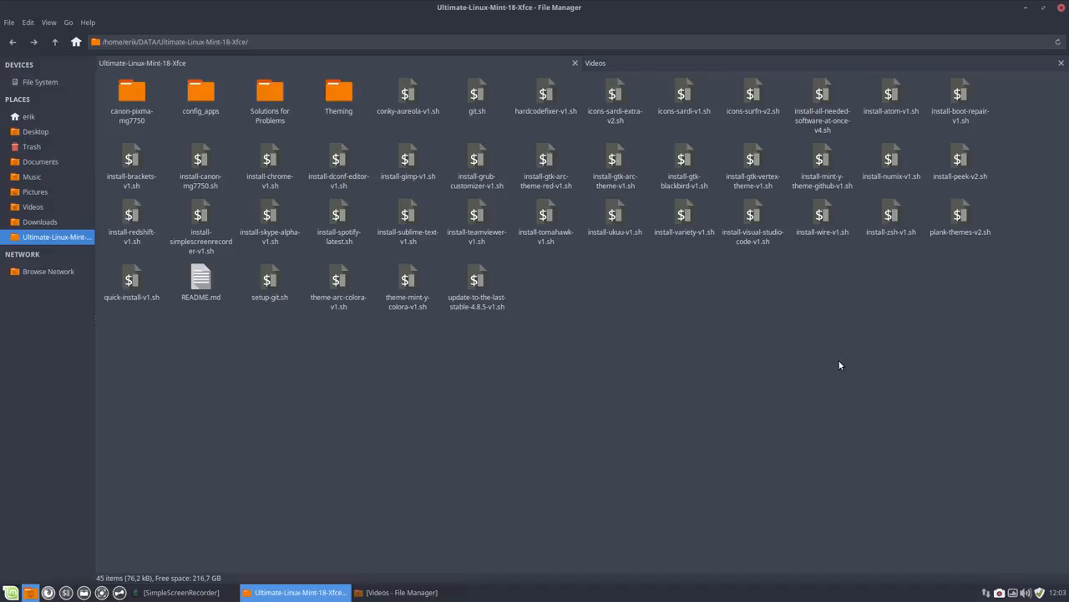
mouse_move(933, 389)
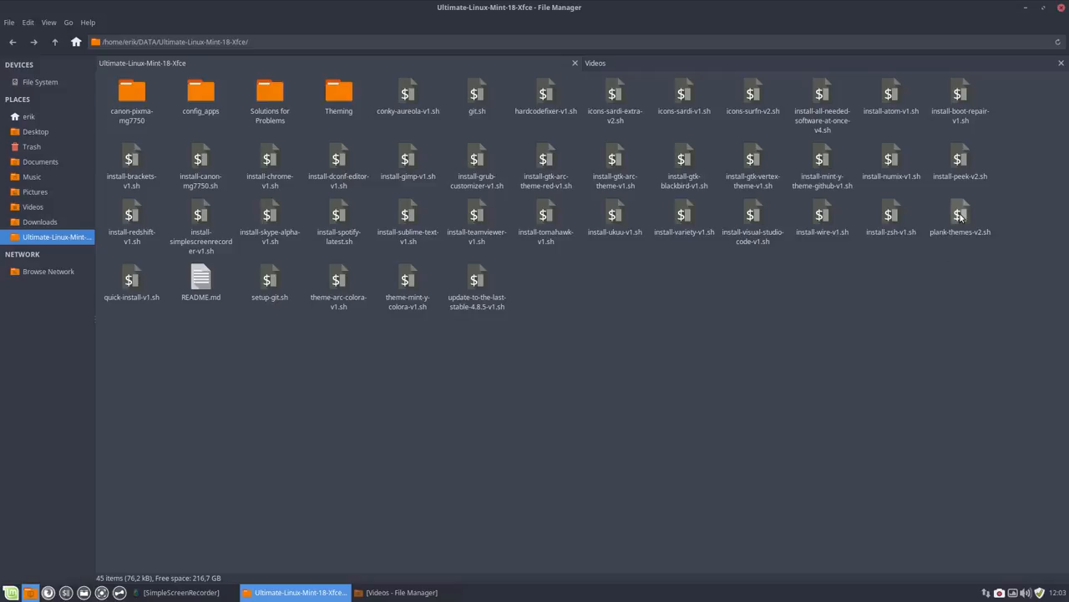
click(960, 217)
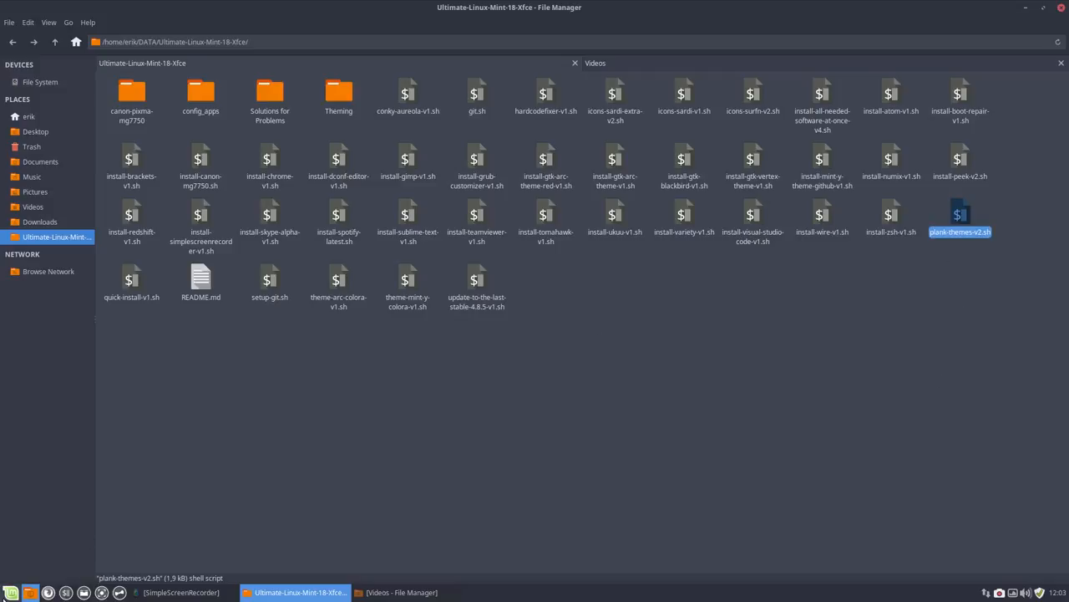
click(11, 592)
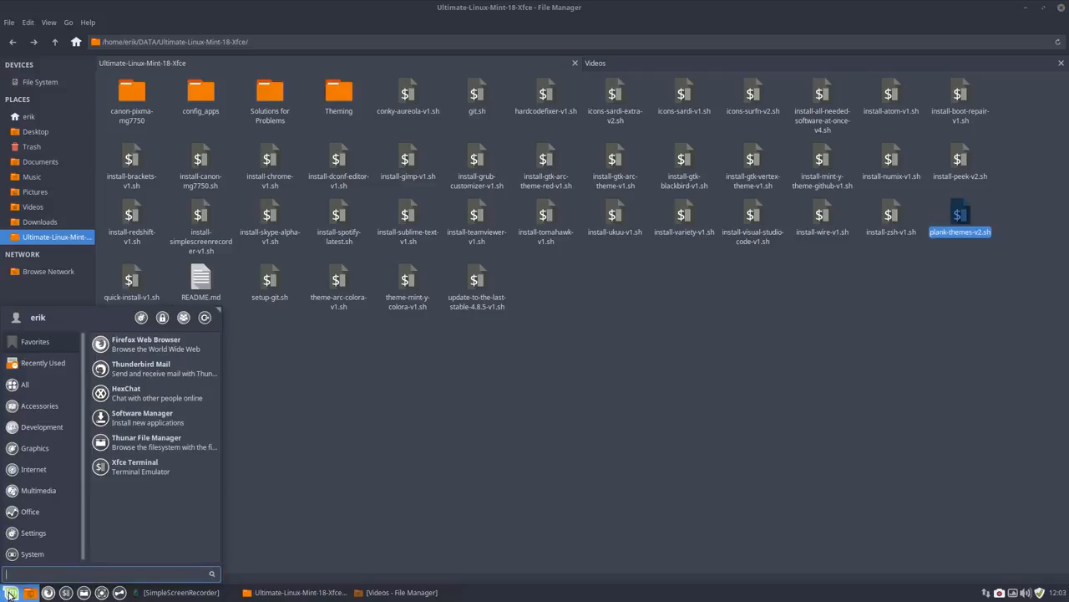
text(plank)
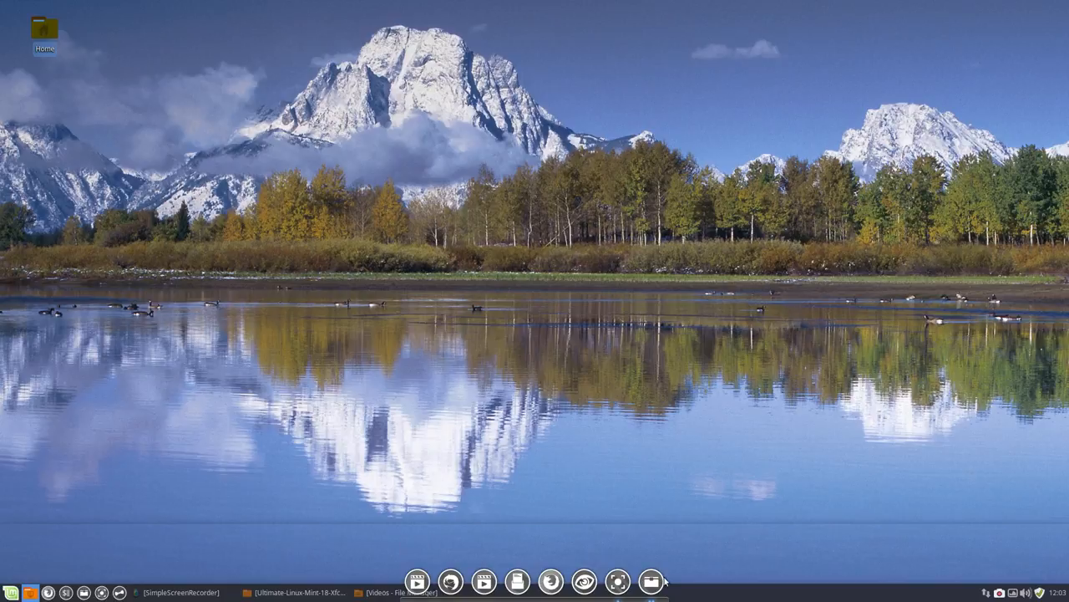
mouse_move(416, 580)
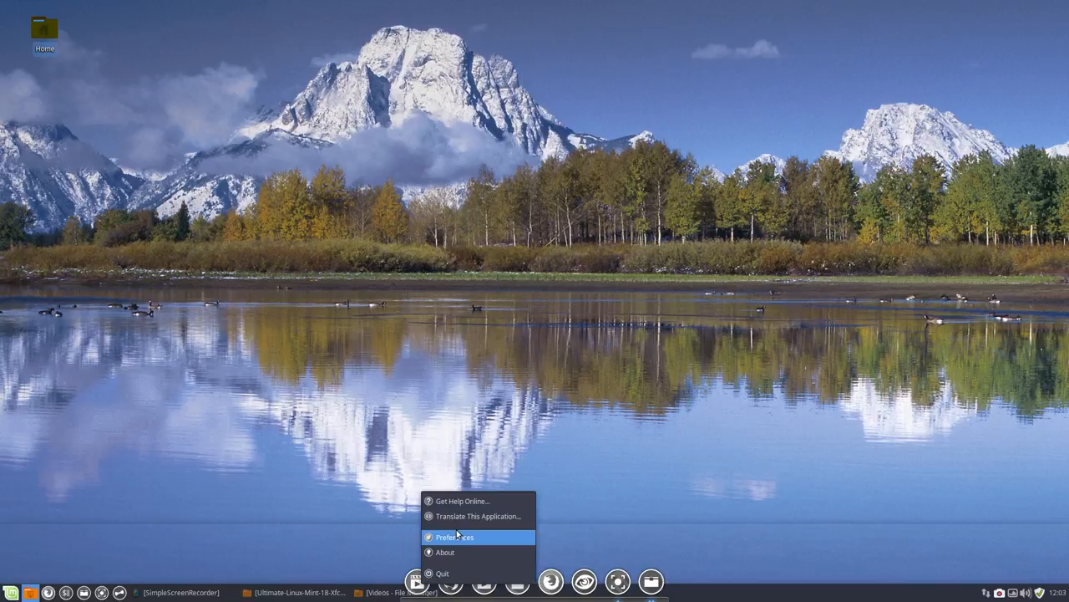
Set the Plank dock Position to Top in Preferences and close them.
click(456, 537)
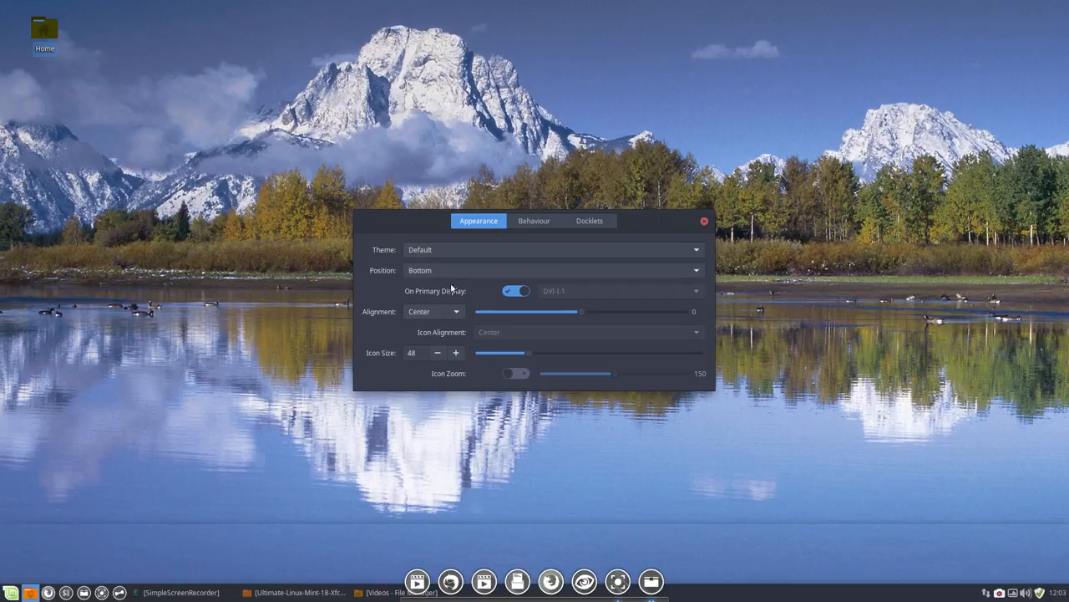
click(554, 270)
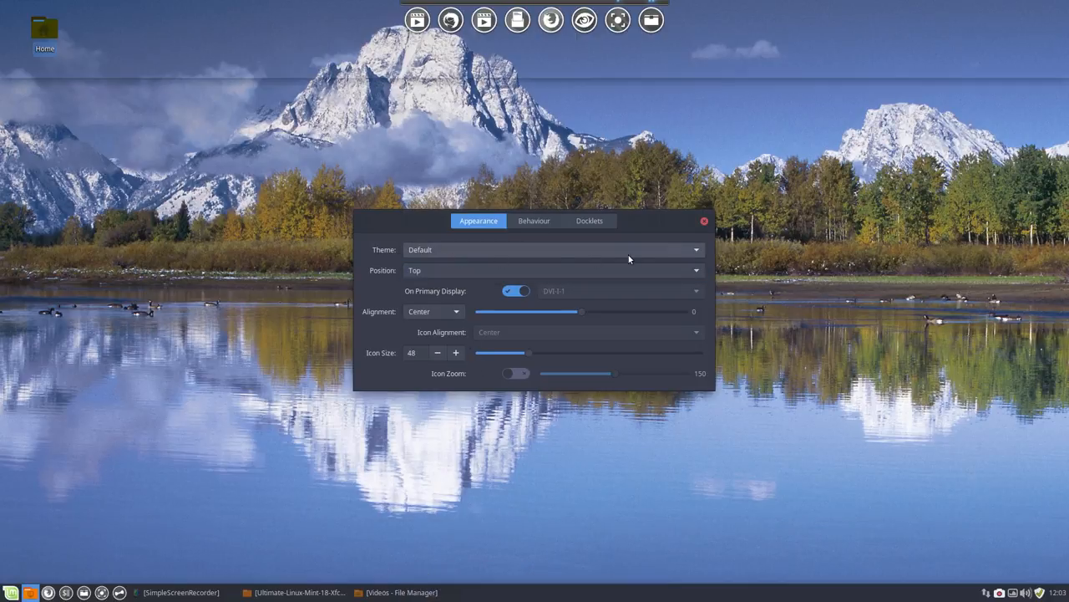
mouse_move(672, 84)
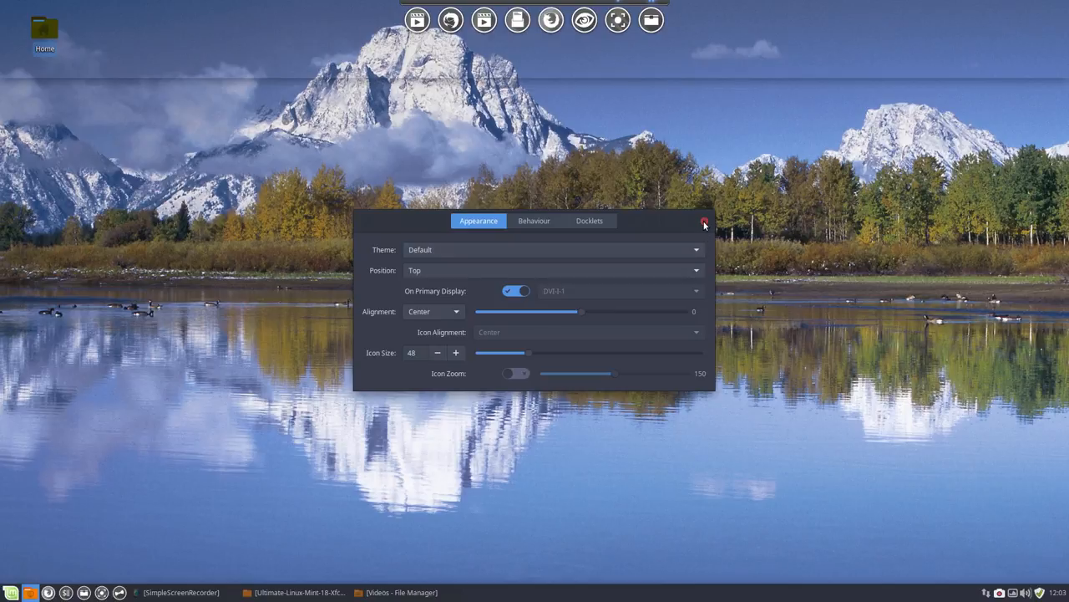
click(704, 221)
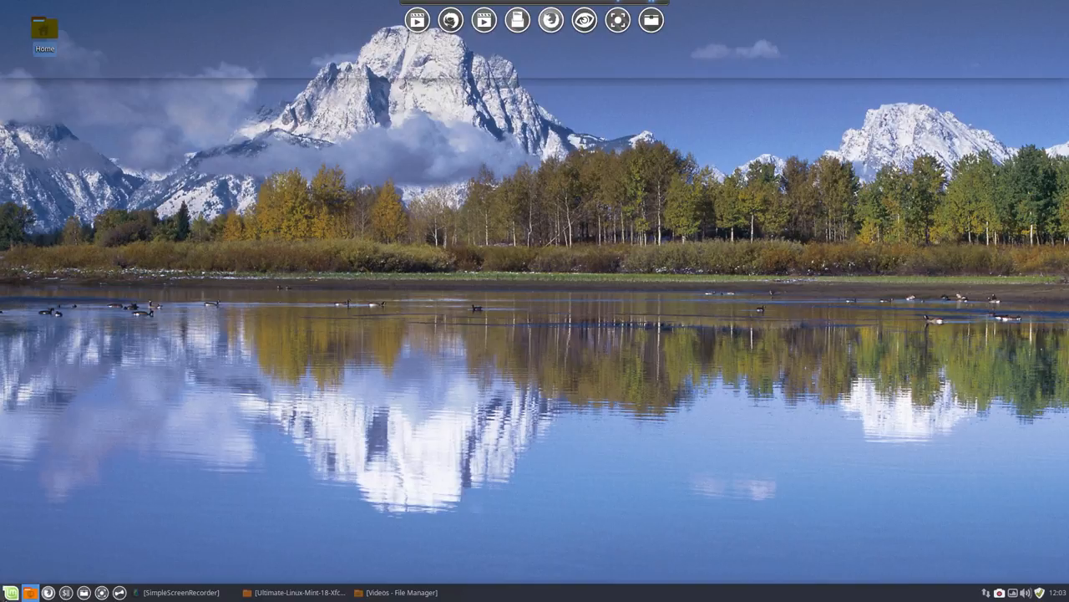
Uncheck 'Show shadows under dock windows' in Window Manager Tweaks' Compositor tab, then close it.
click(12, 592)
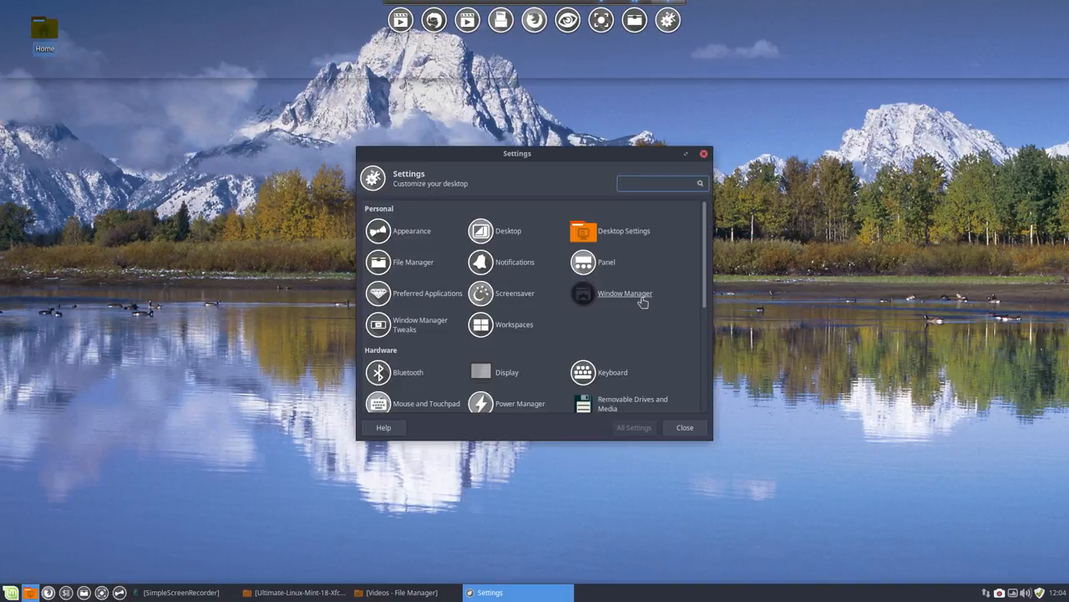
mouse_move(625, 293)
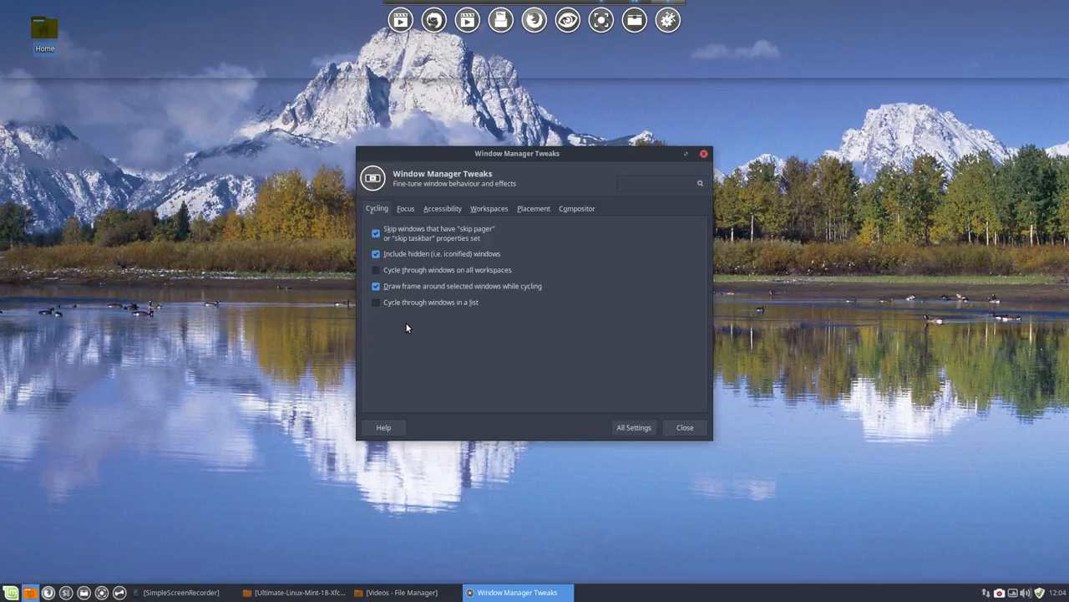
click(576, 208)
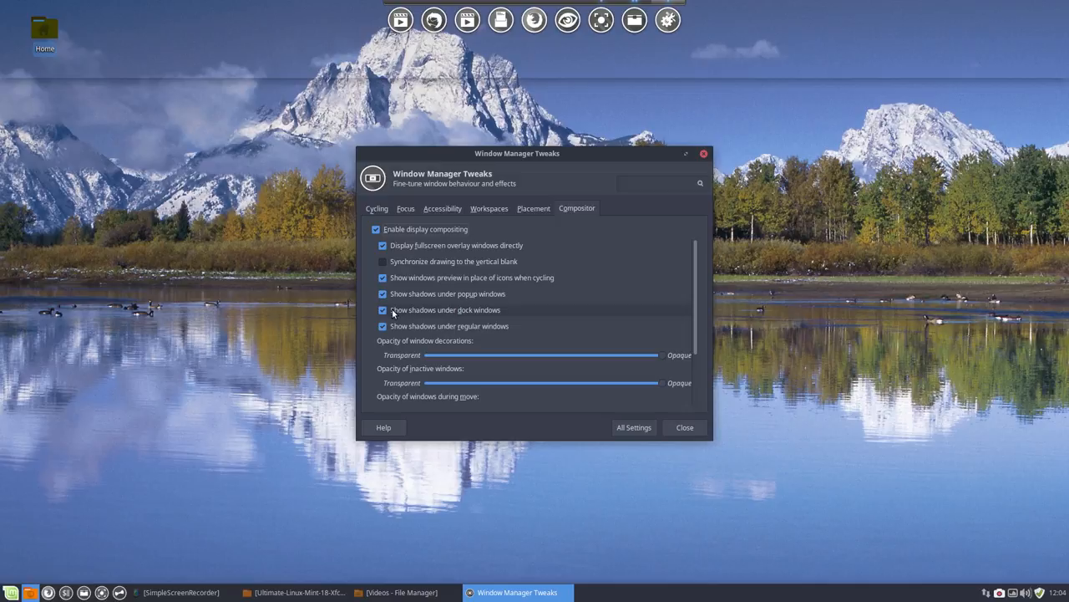
click(382, 310)
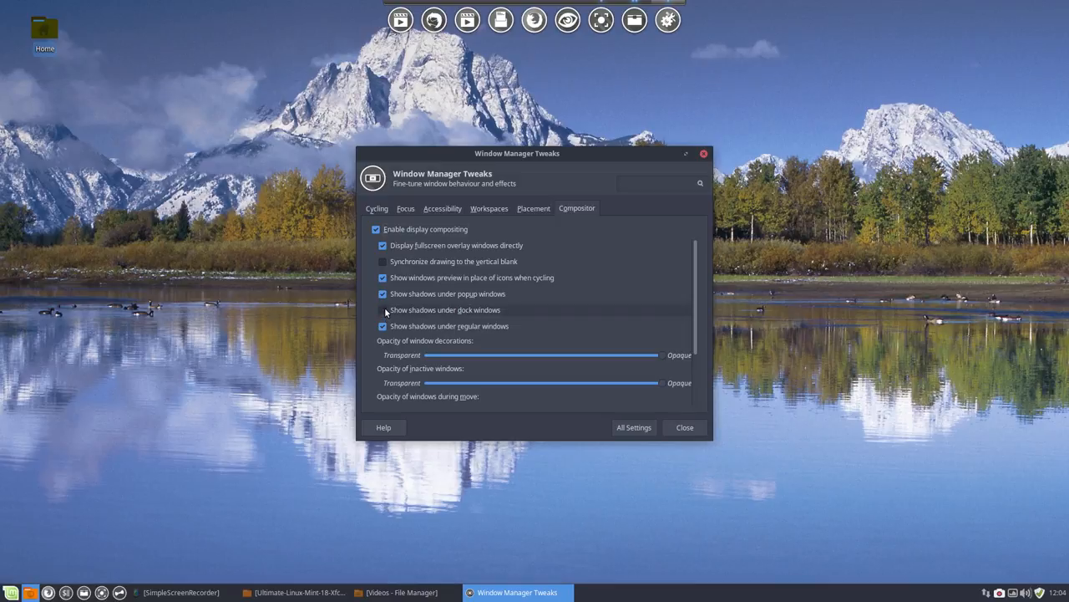
click(383, 310)
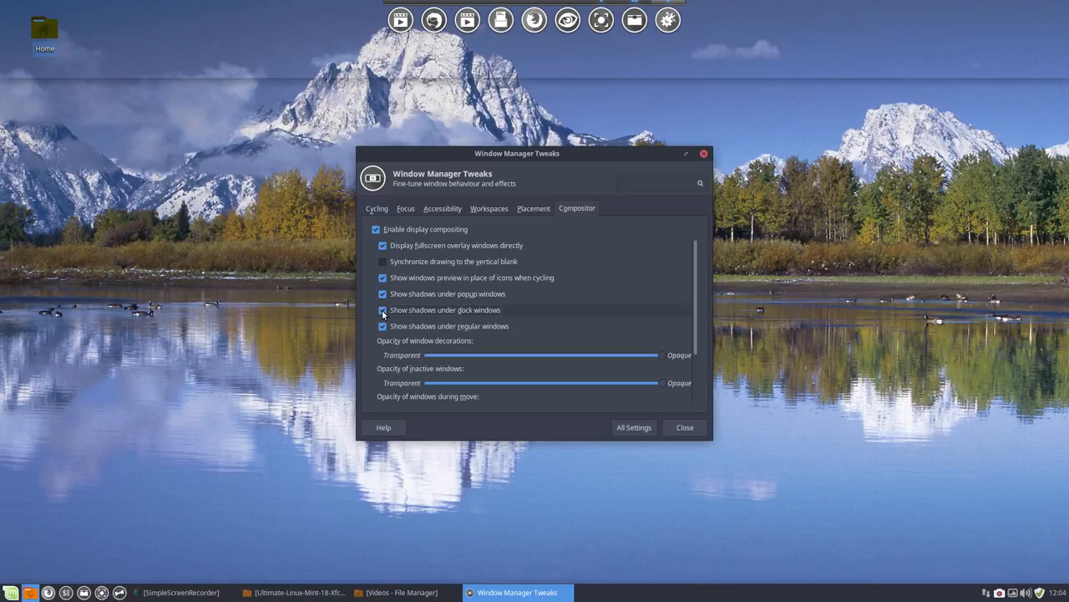
click(382, 310)
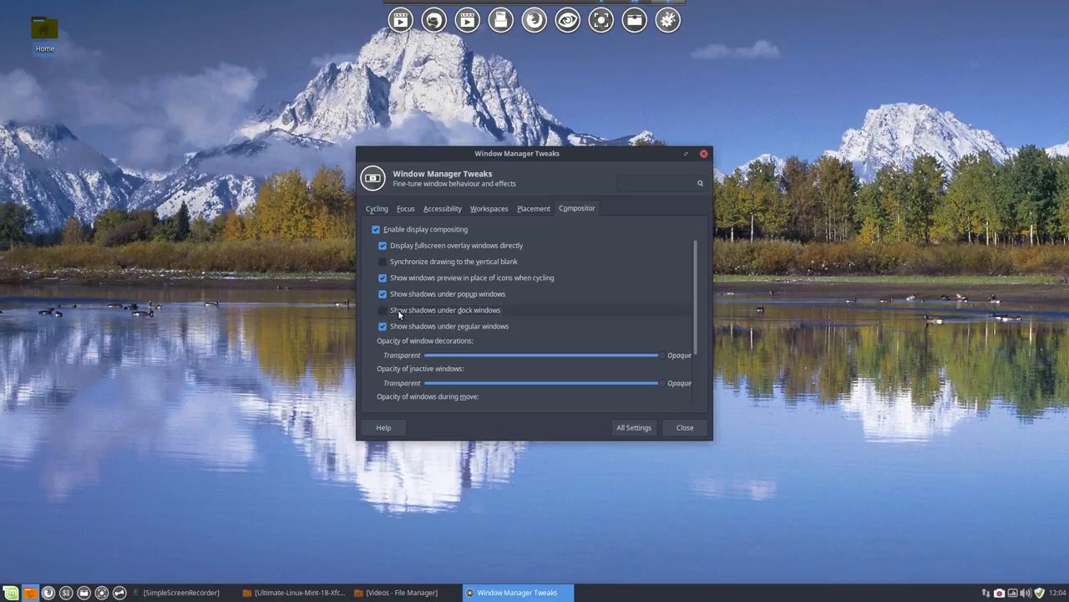
click(382, 310)
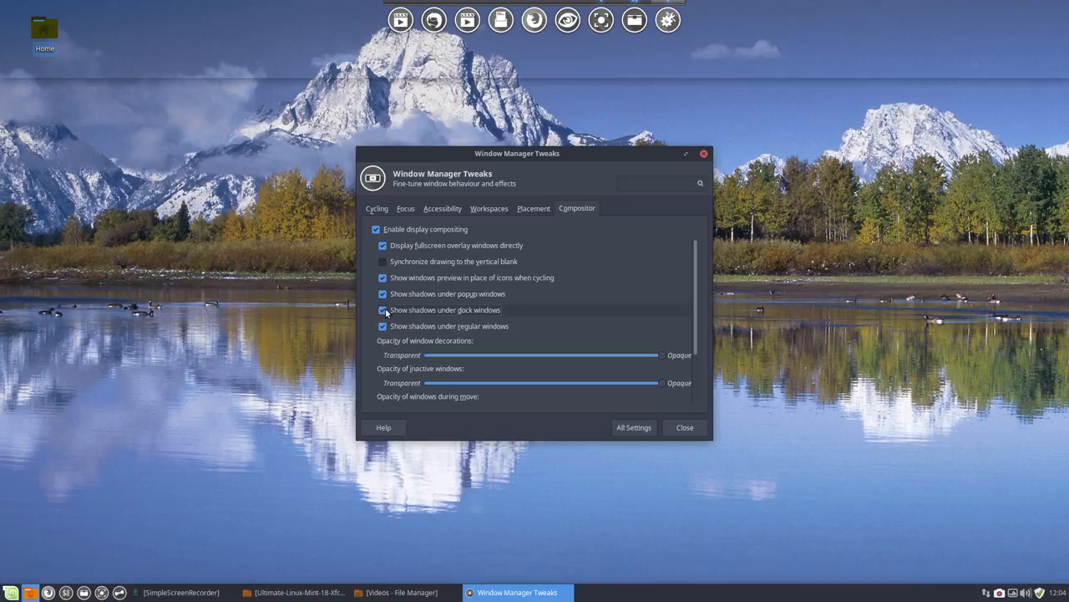
click(382, 310)
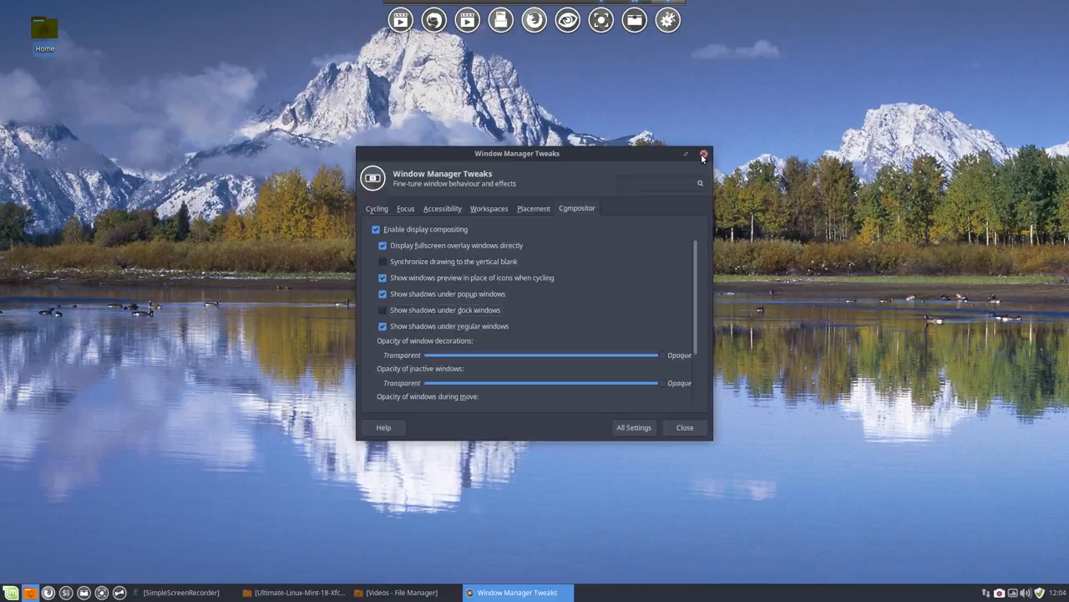
click(703, 155)
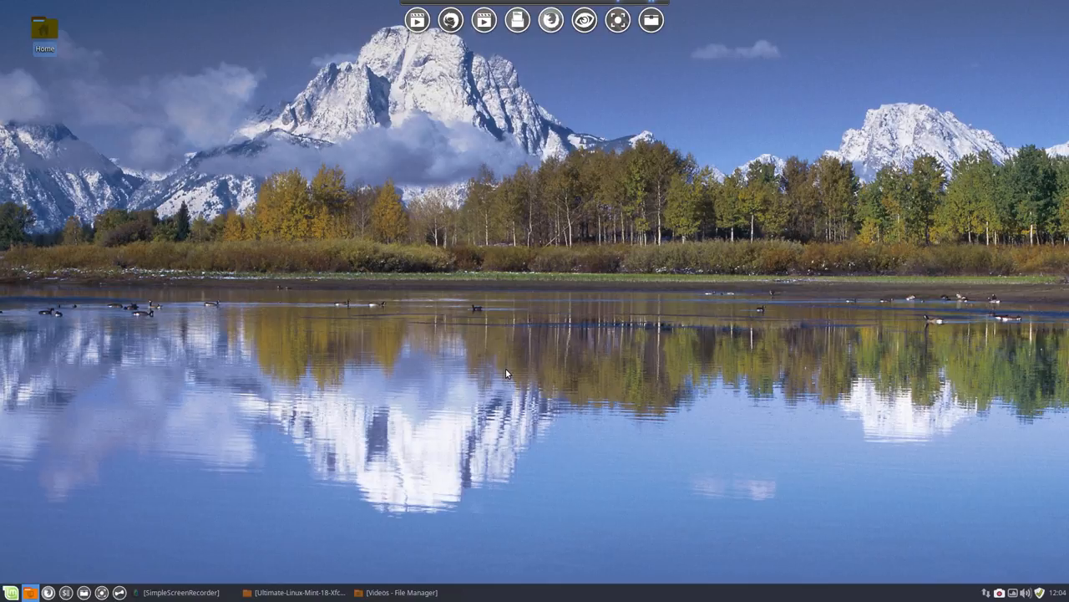
Show the Application Autostart list in an enlarged Session and Startup window, dismissing Plank preferences.
click(11, 591)
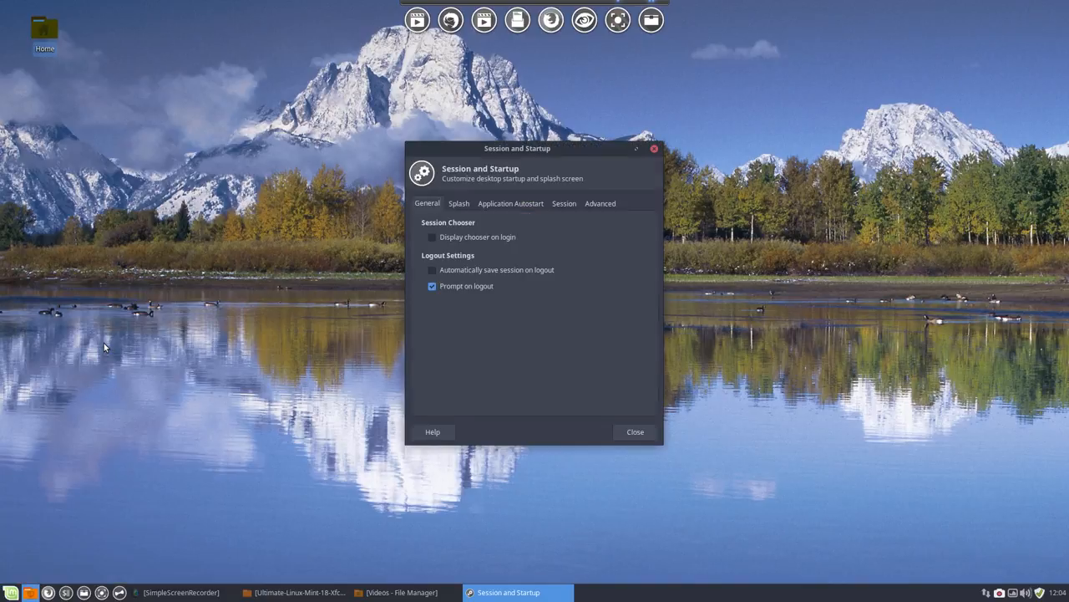
click(459, 203)
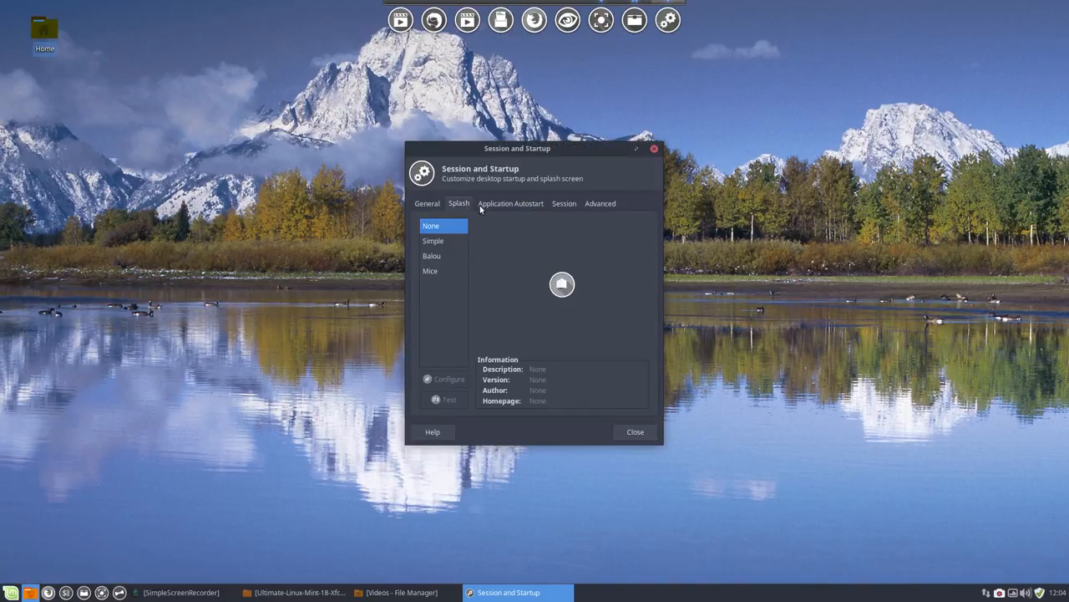
click(510, 203)
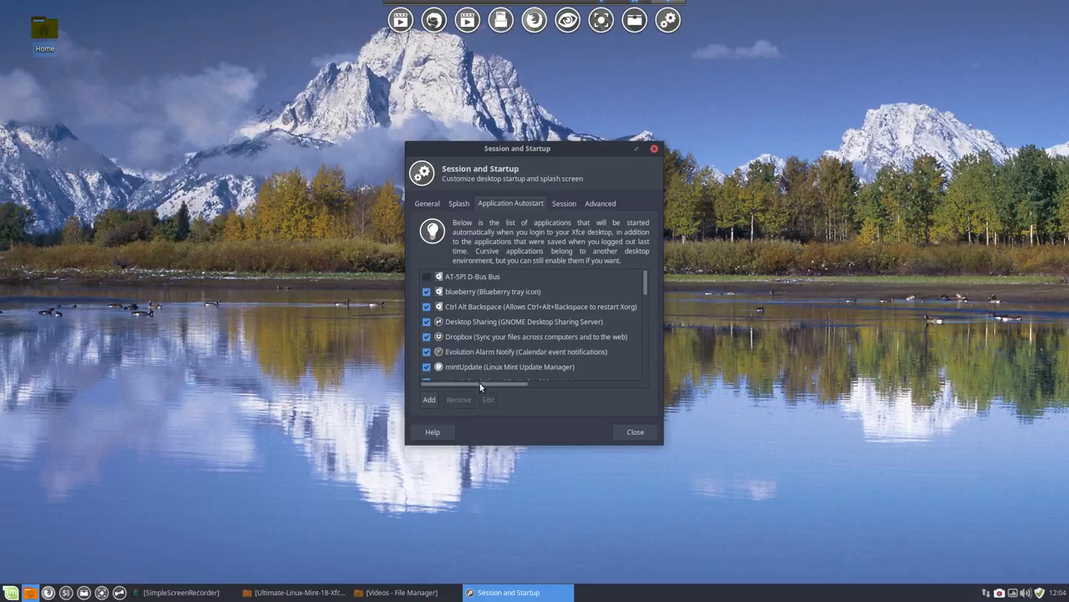
drag(516, 147, 466, 74)
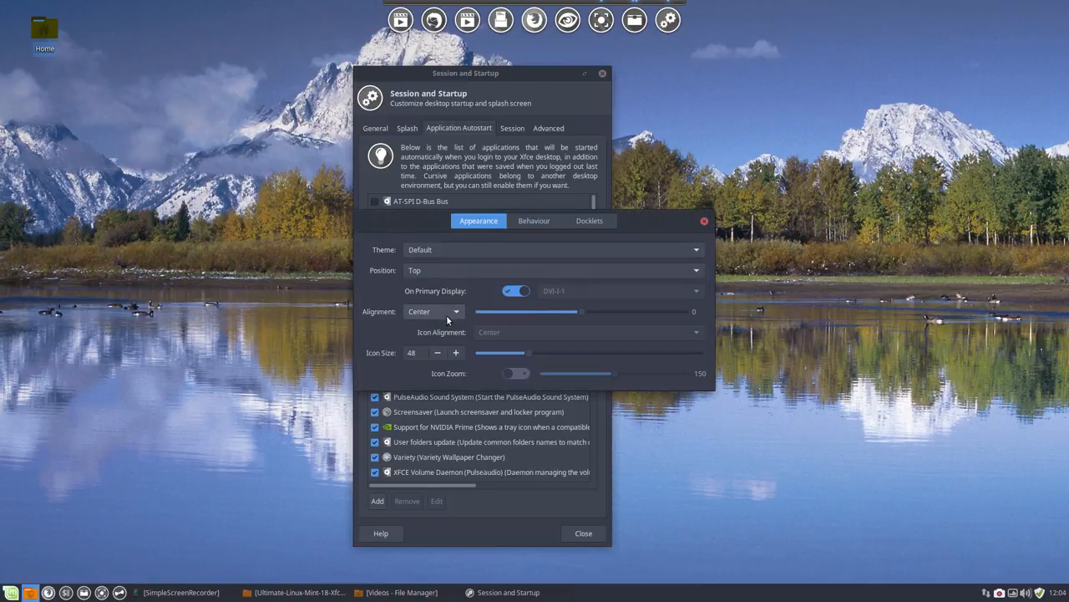
click(533, 221)
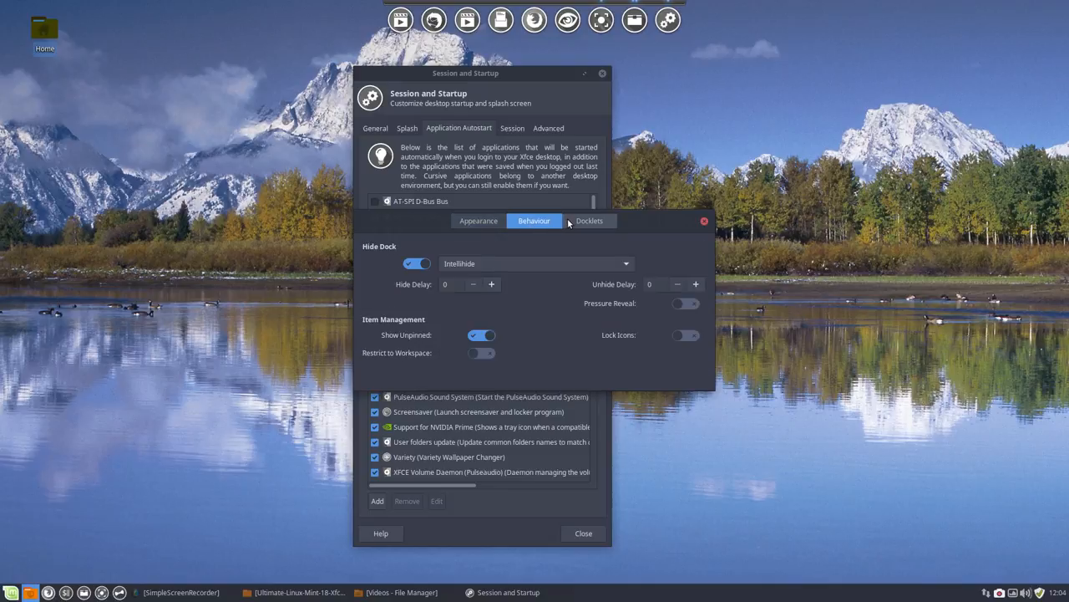
click(703, 221)
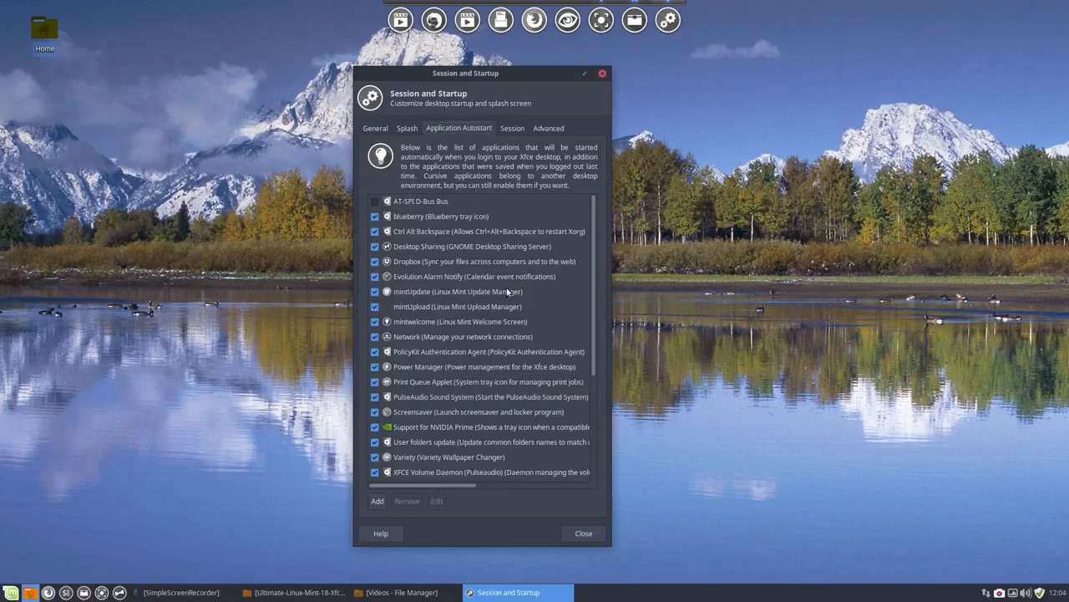
Add a 'plank' autostart entry with the plank command, then close Session and Startup.
click(376, 501)
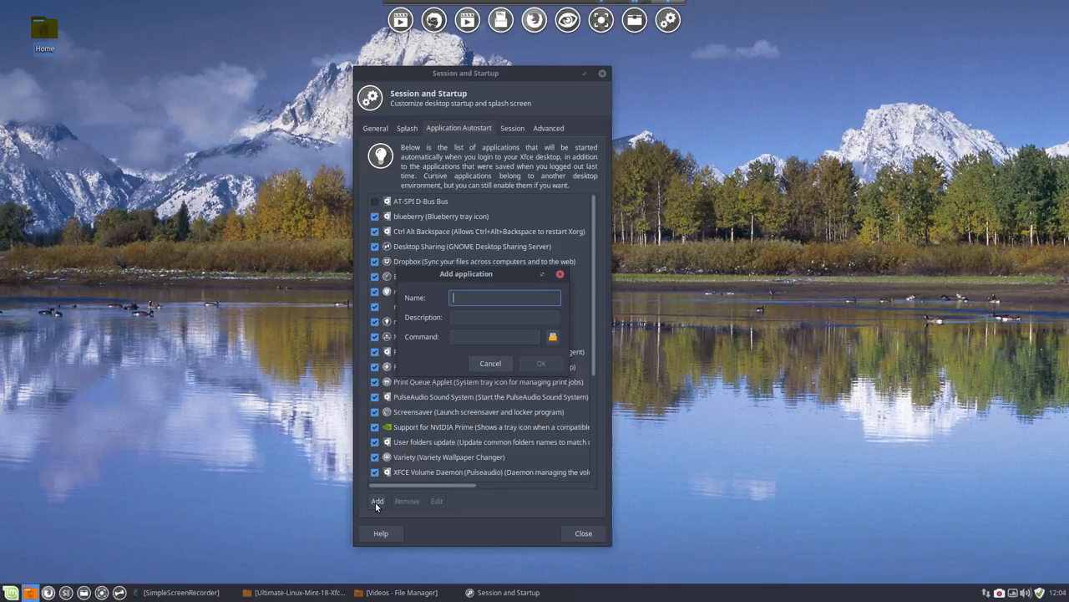
text(pla)
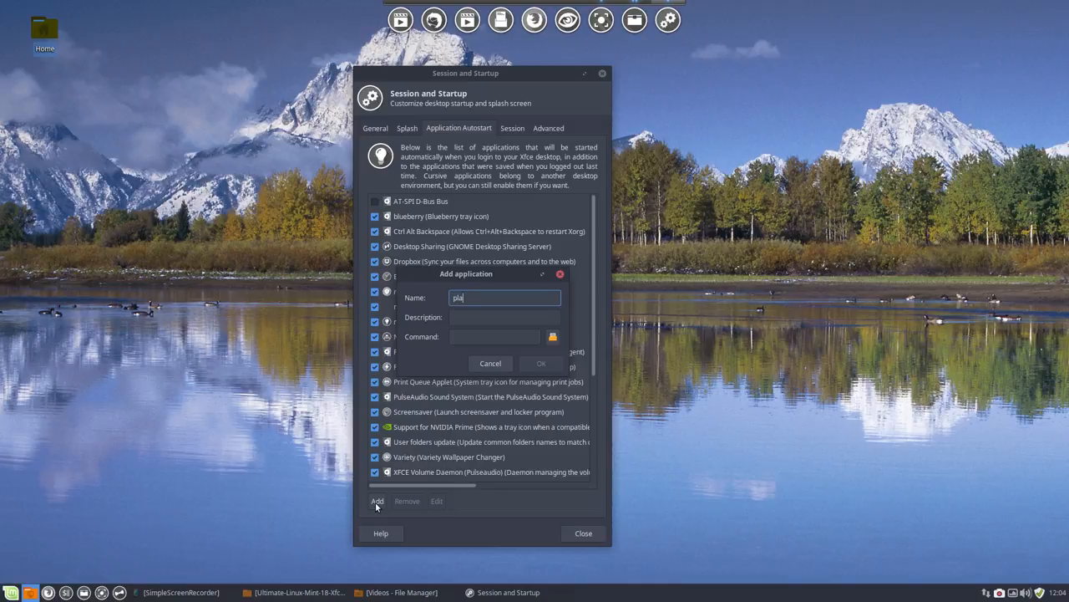
text(pla)
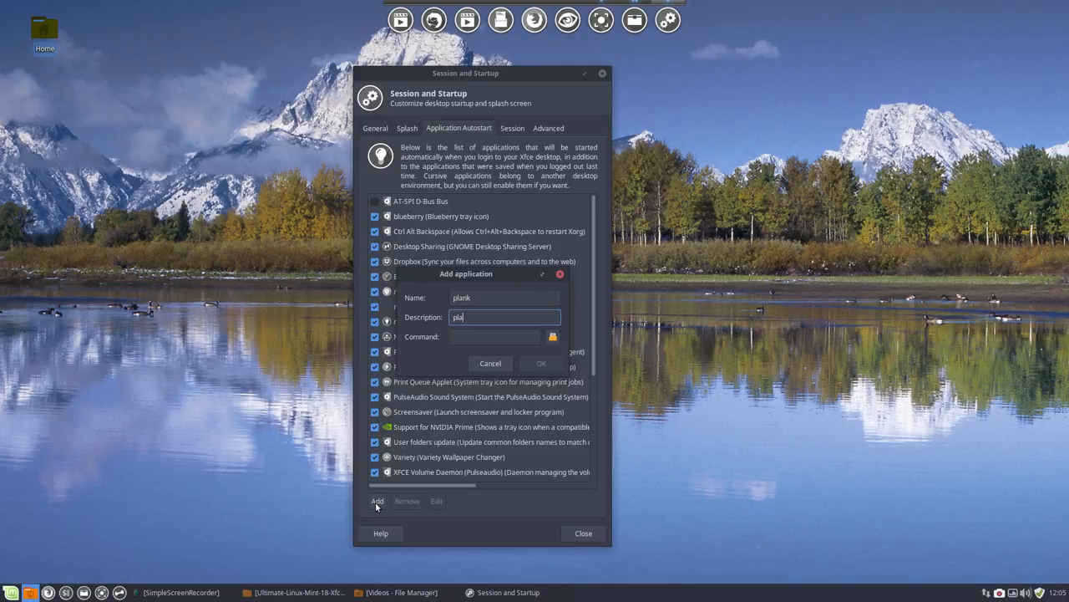
text(pla)
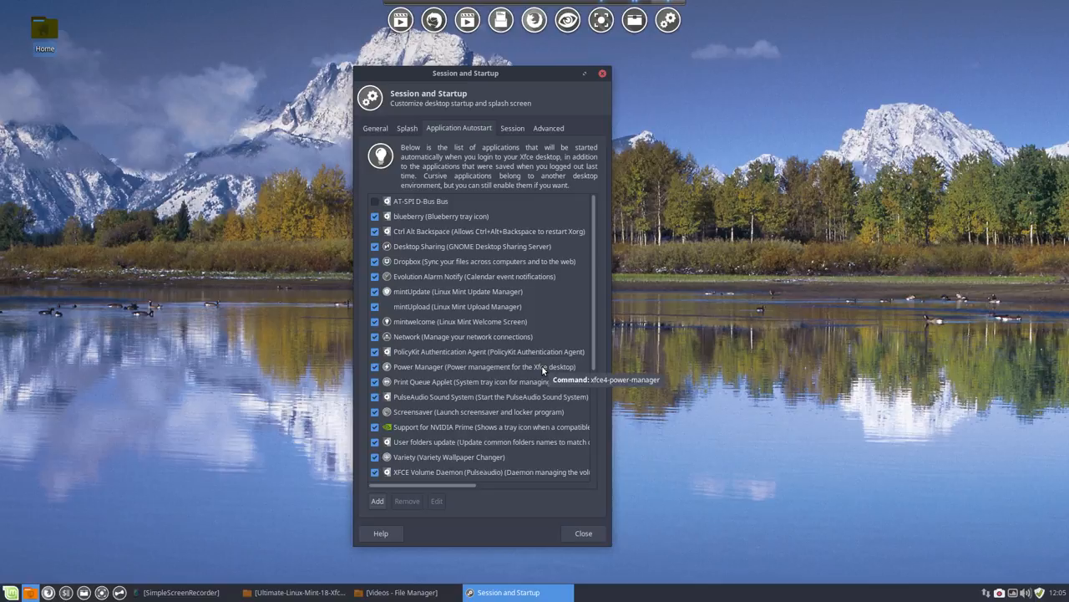
mouse_move(689, 5)
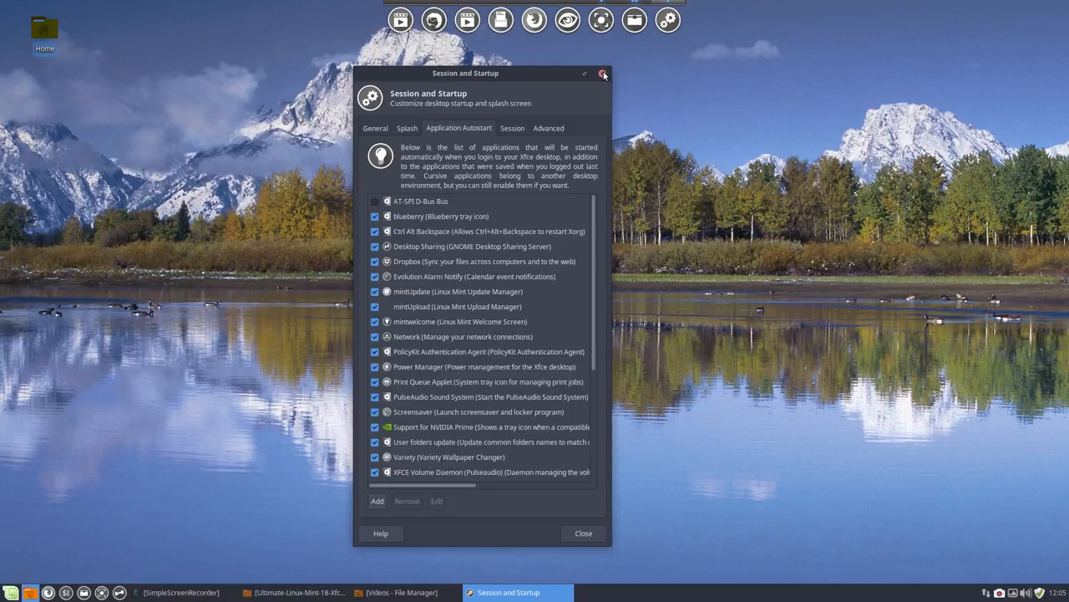
click(603, 74)
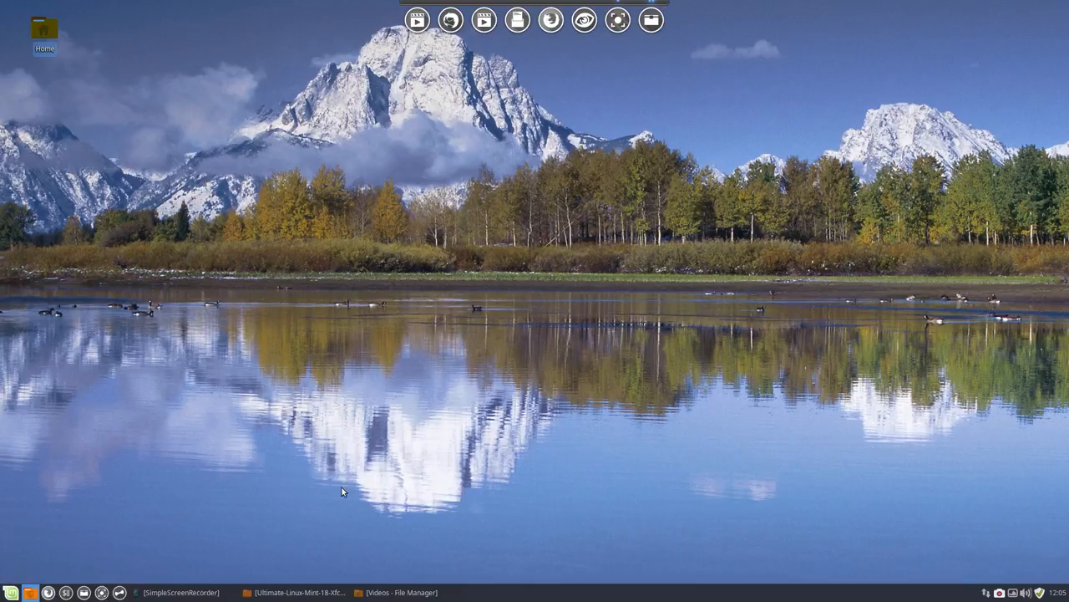
Open a terminal from the Ultimate-Linux-Mint-18-Xfce folder window.
click(398, 591)
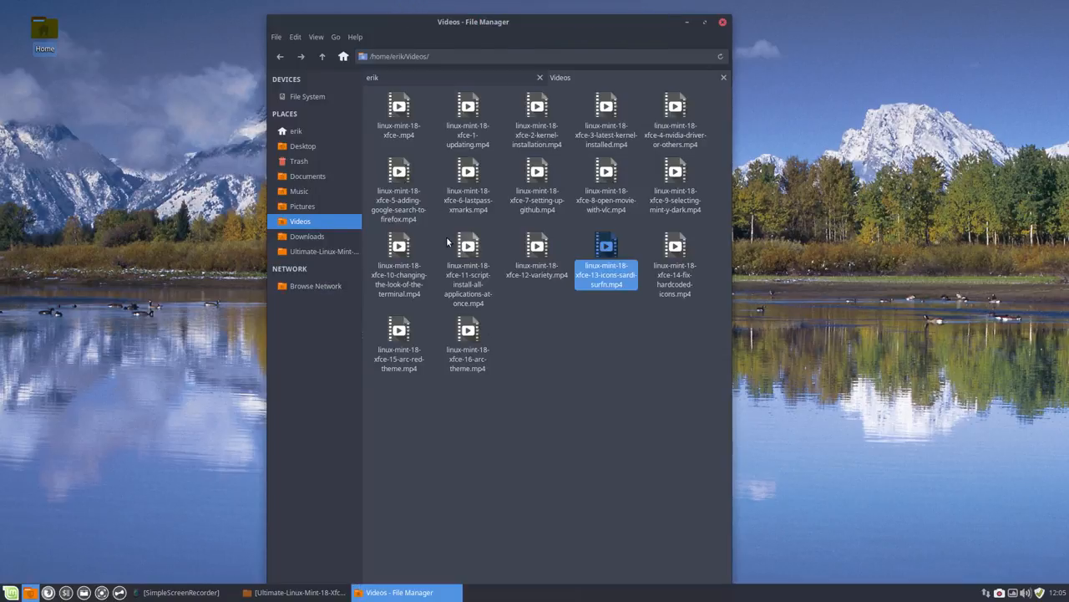
click(296, 132)
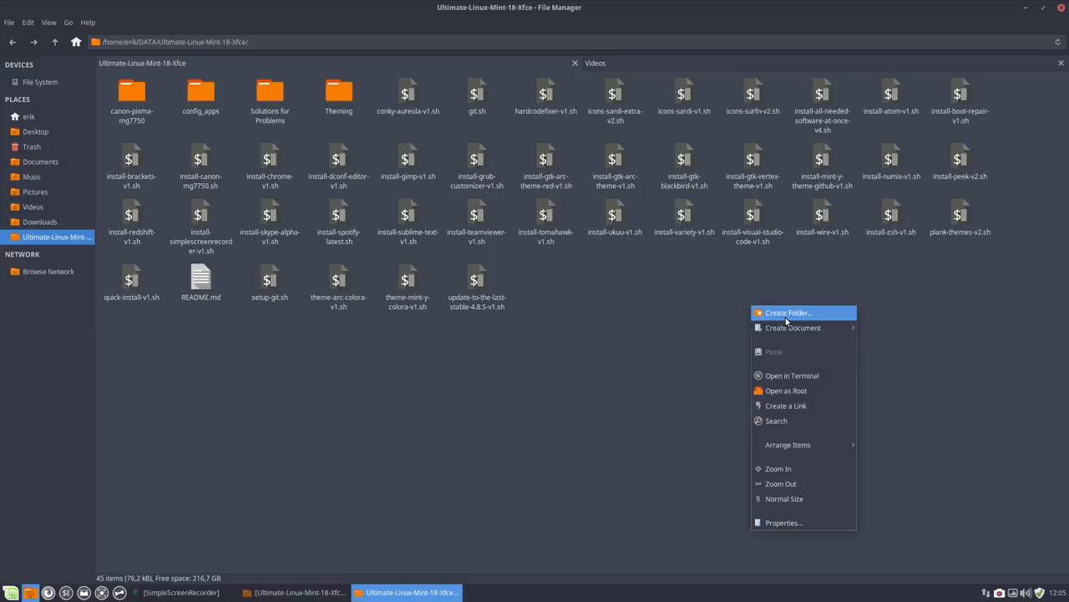
click(791, 375)
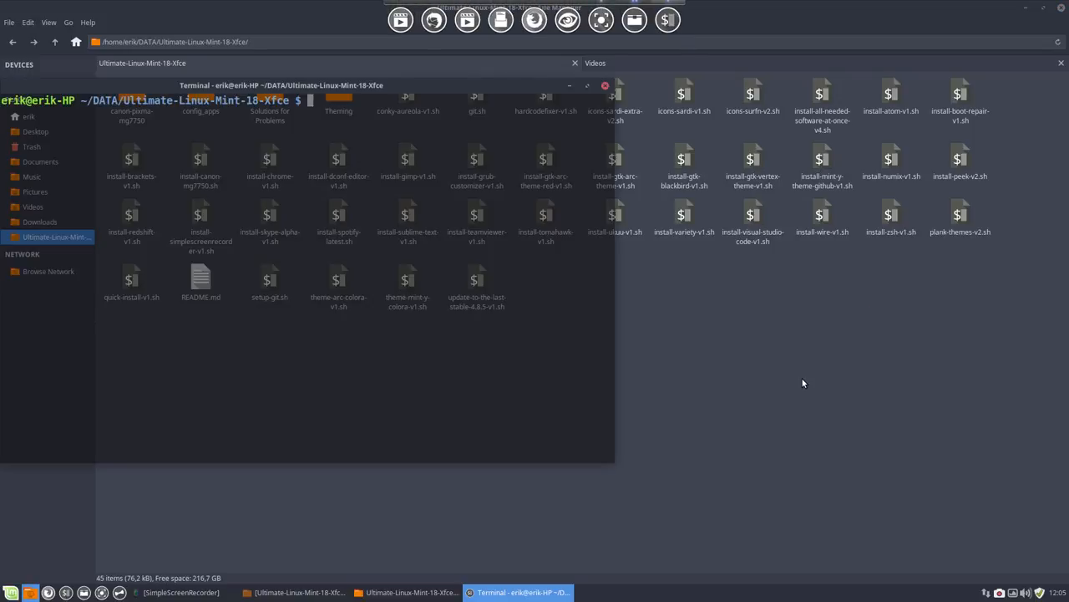
Run ./plank-themes-v2.sh in the terminal to install the Plank themes.
text(./pl)
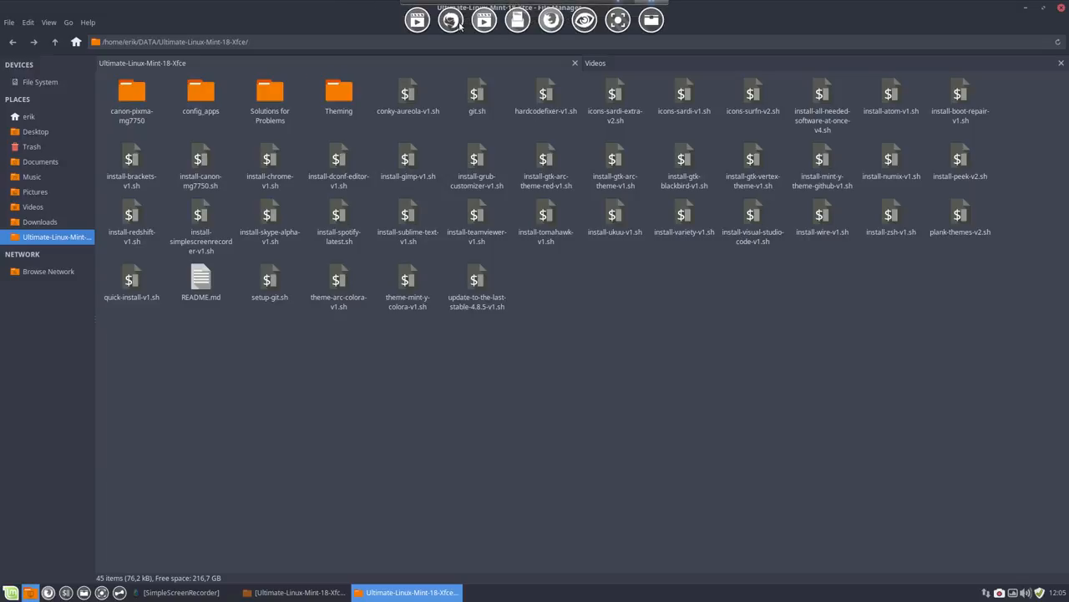
mouse_move(447, 65)
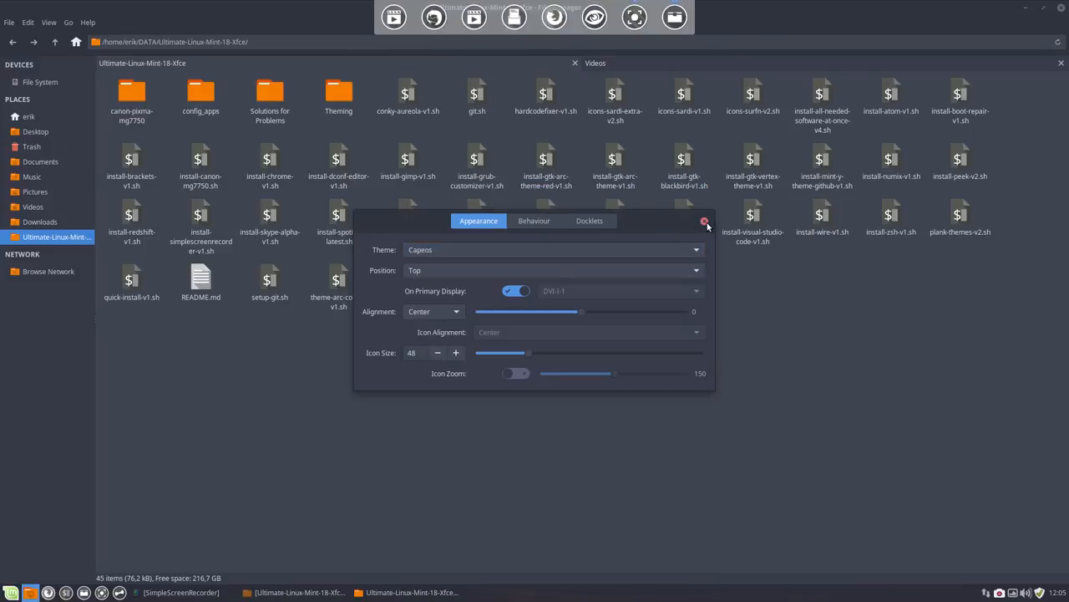
Try the Coal dock theme, settle on Froyo, and close Plank preferences.
click(554, 249)
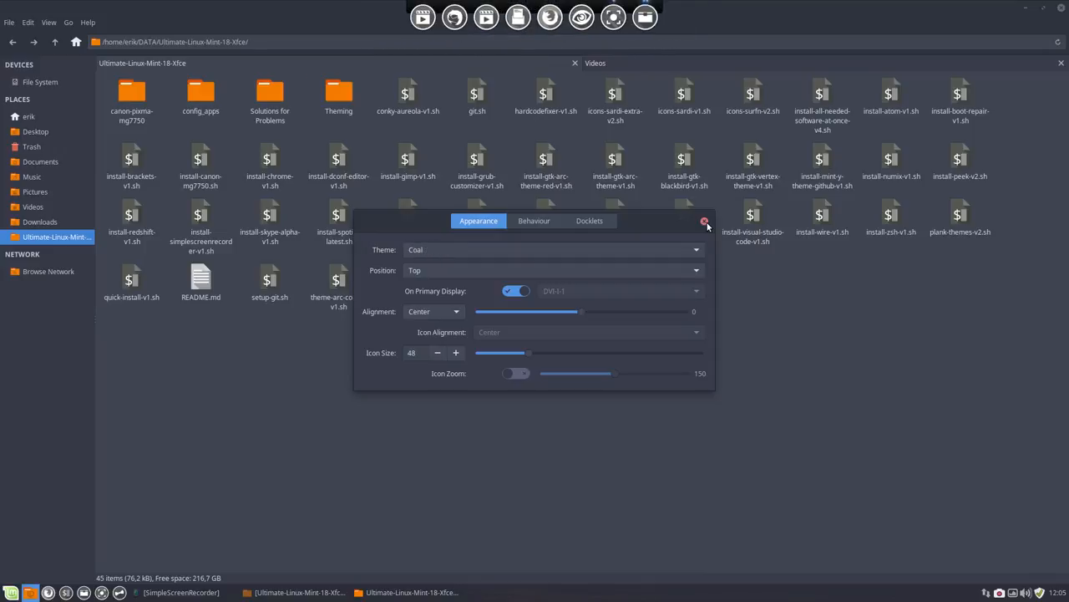
click(552, 249)
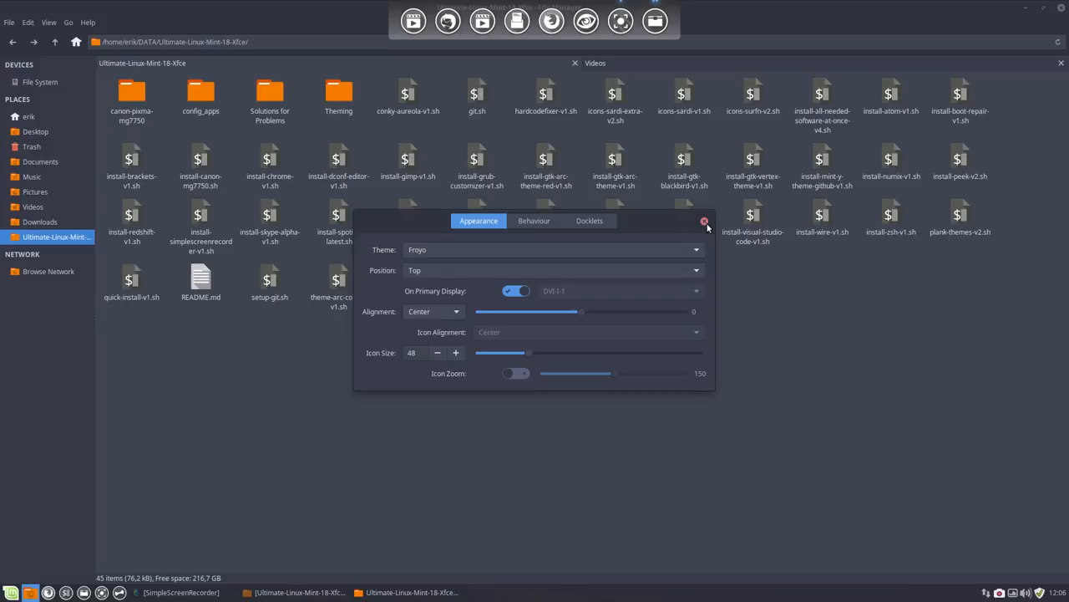
click(705, 221)
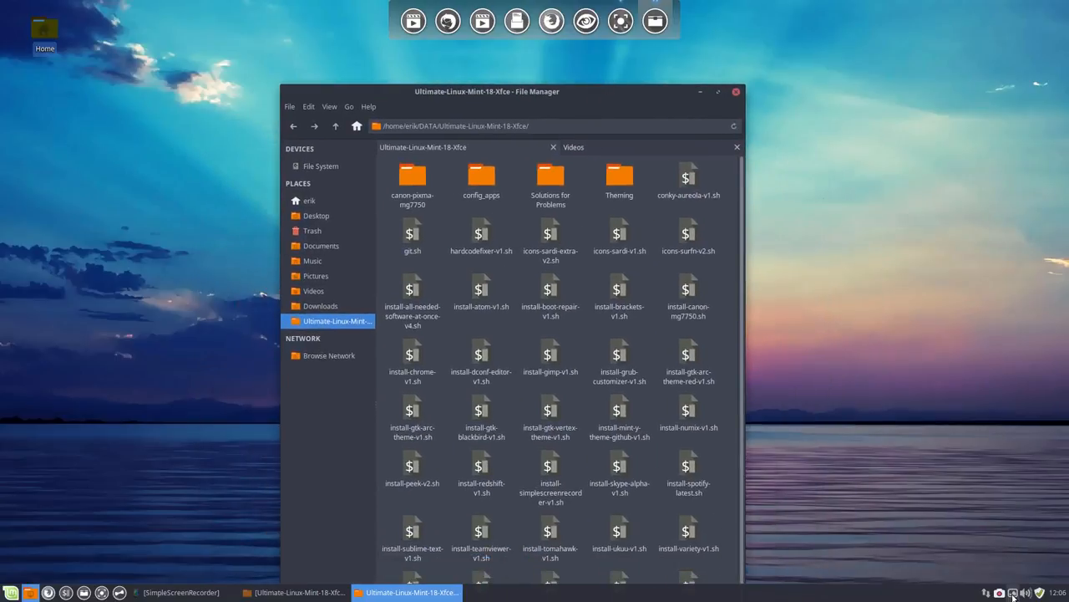
Minimize the file manager windows to leave only the wallpaper and top dock.
click(716, 91)
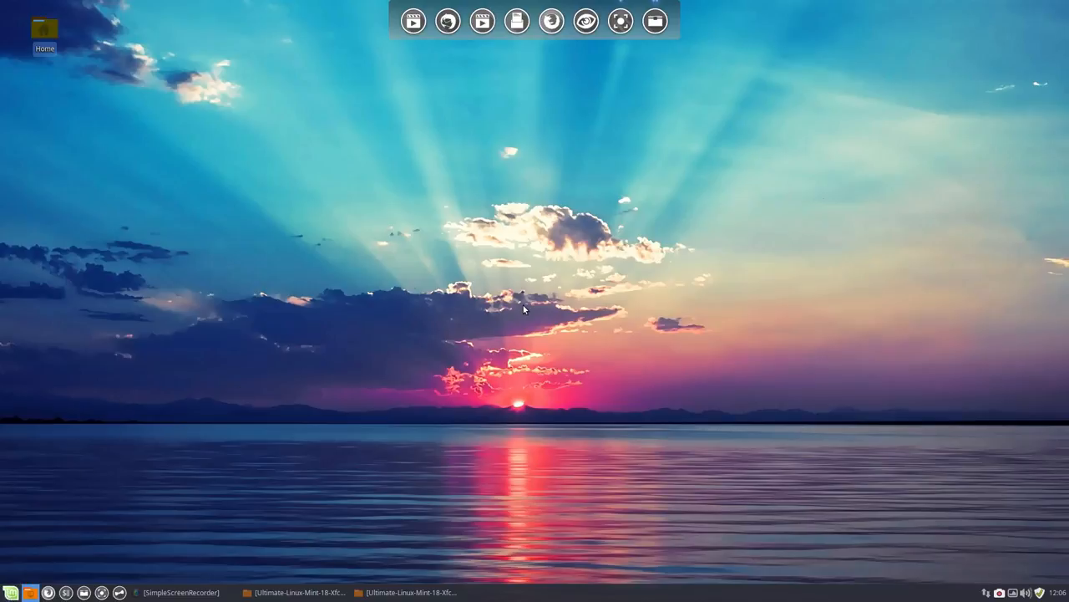
click(1000, 591)
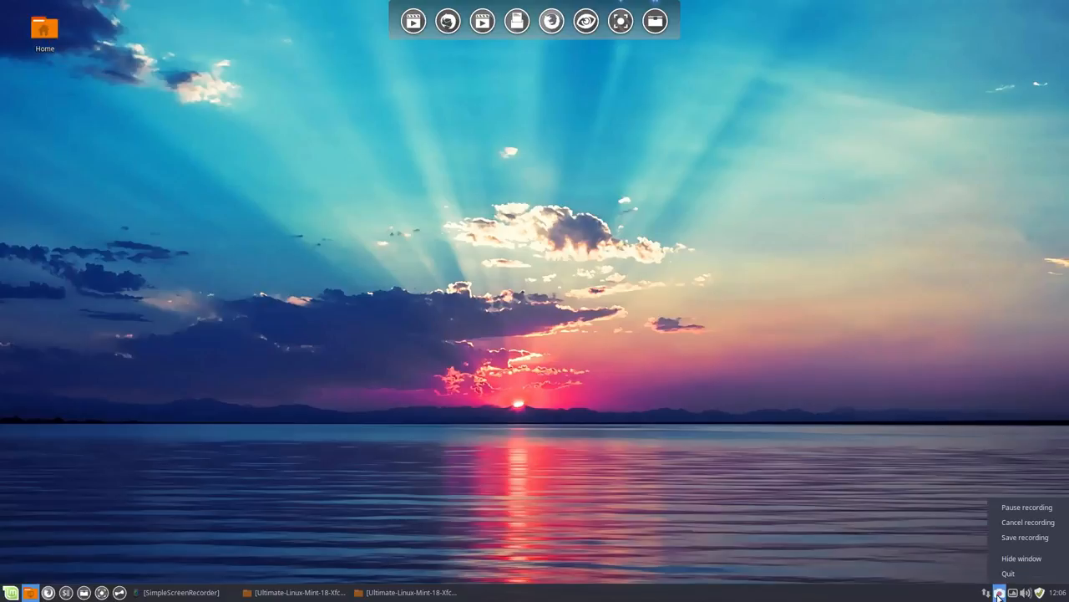